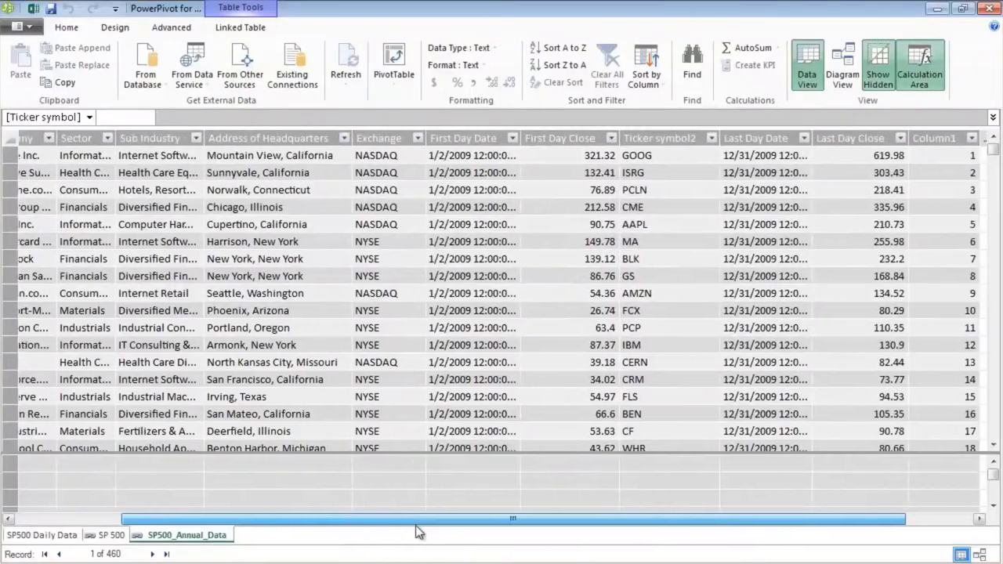
Step: Select the empty Add Column beside Column1 in the SP500_Annual_Data table
click(842, 65)
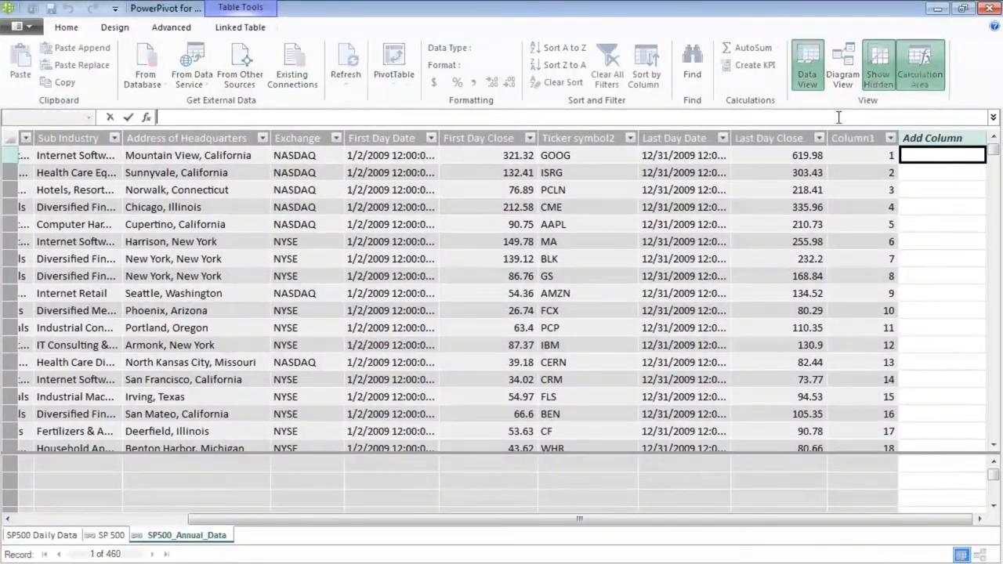
Step: Open the States_and_territories population table in the Power Map Tour data model
click(842, 65)
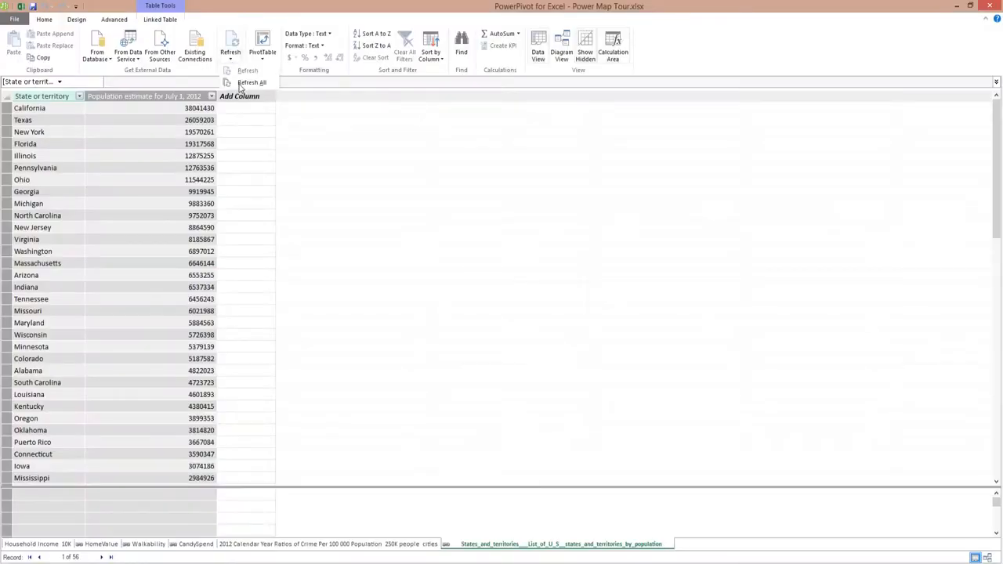
Step: Refresh all tables, then ask Q&A for France and China medal counts by sport
click(251, 83)
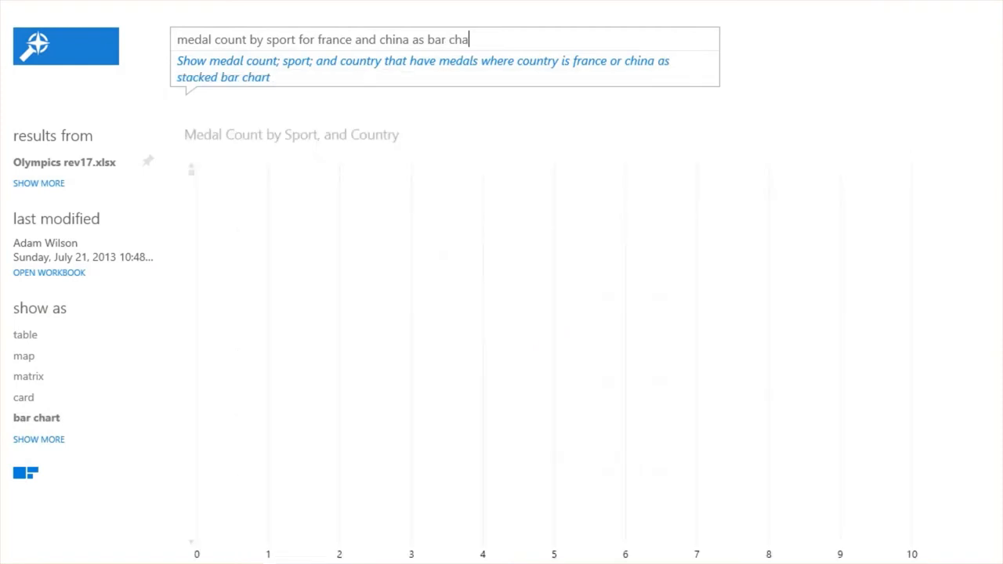
text(sort)
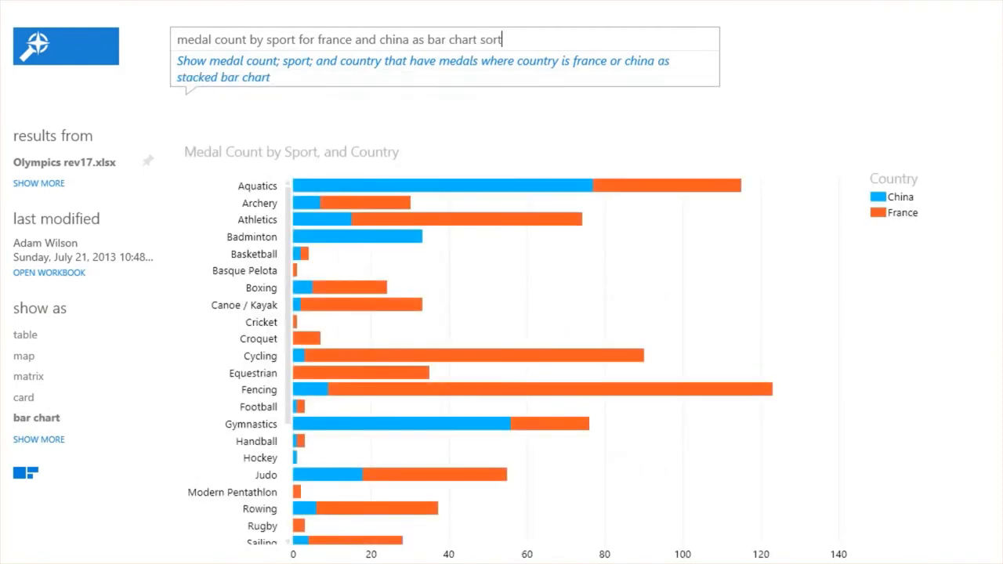